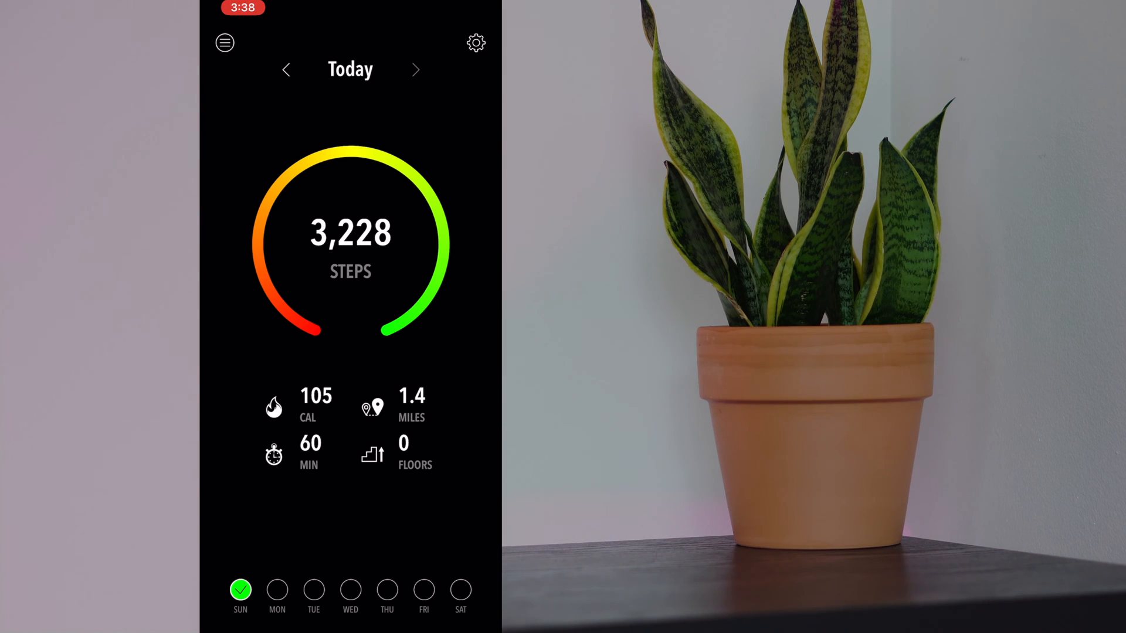
- Browse the hourly activity breakdown, stepping back through two earlier days, then return to today
left_click(350, 235)
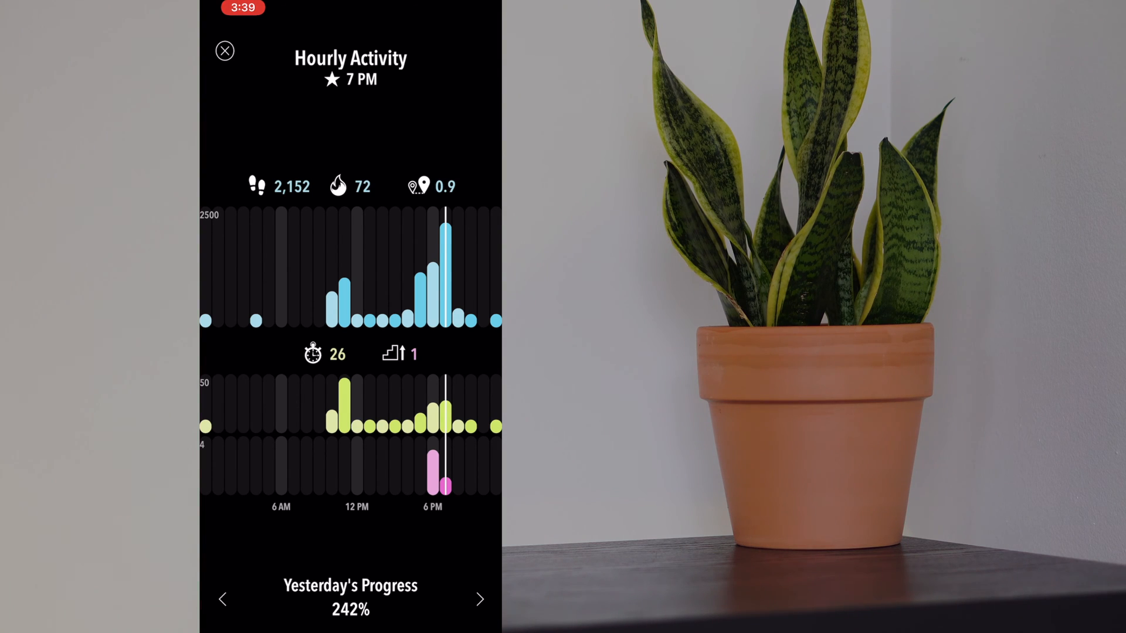
left_click(225, 601)
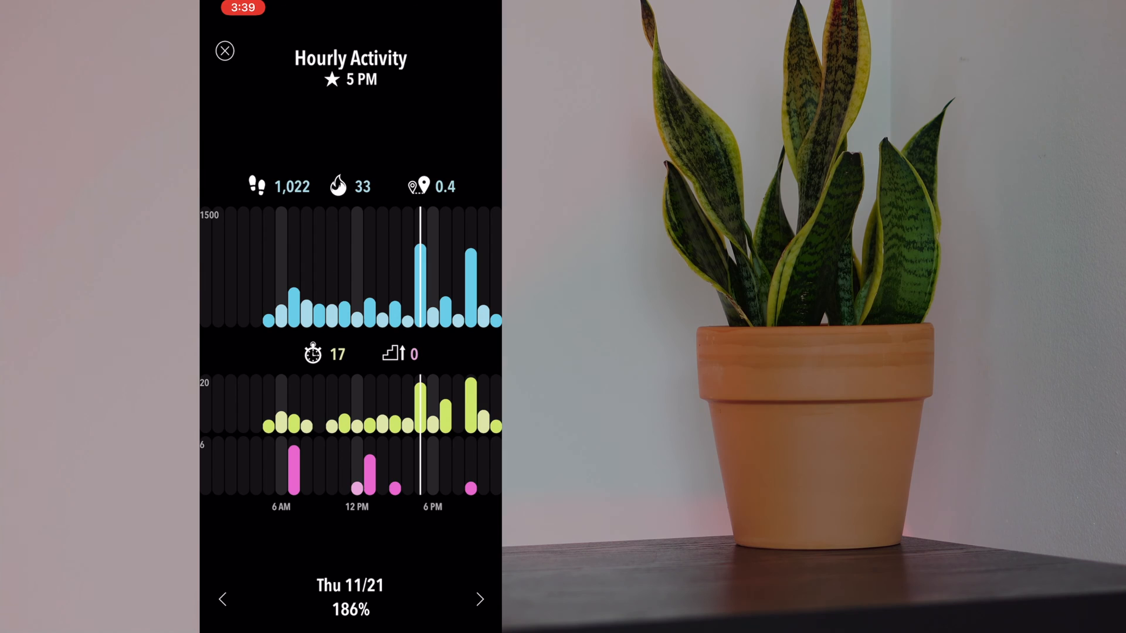
left_click(223, 599)
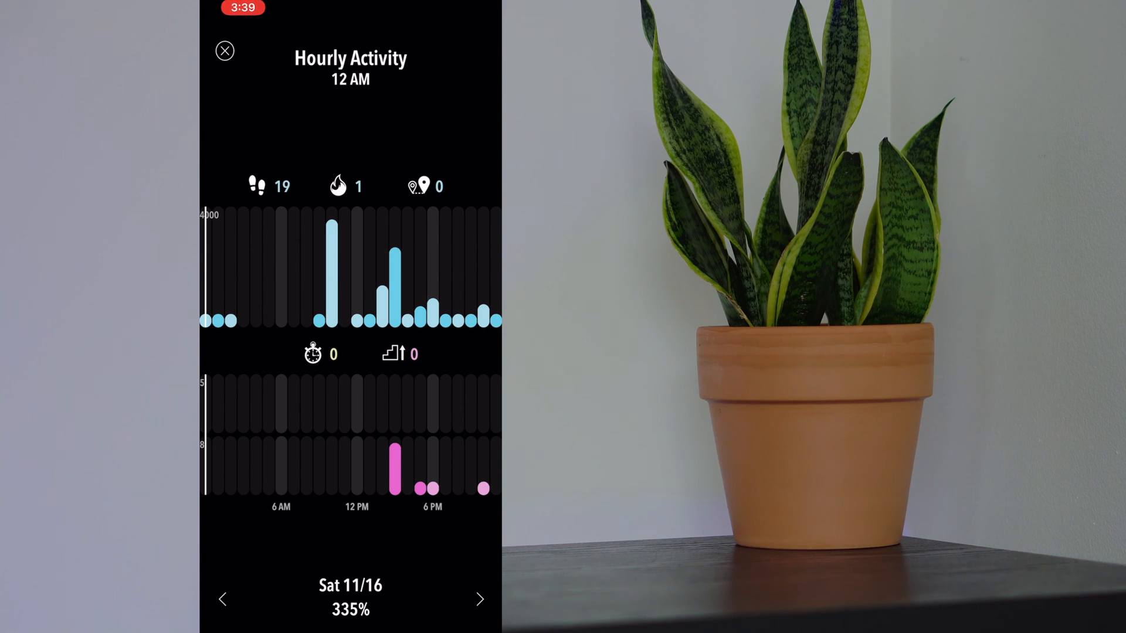
left_click(225, 51)
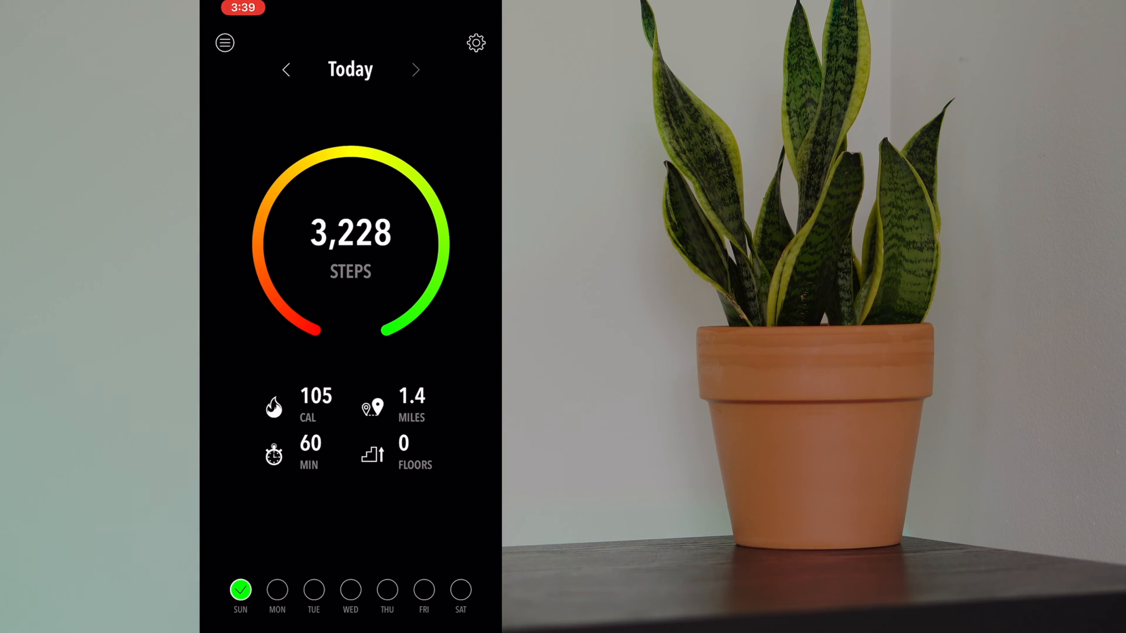
- View the weekly steps chart, switch to the daily chart, then return to today's summary
left_click(350, 234)
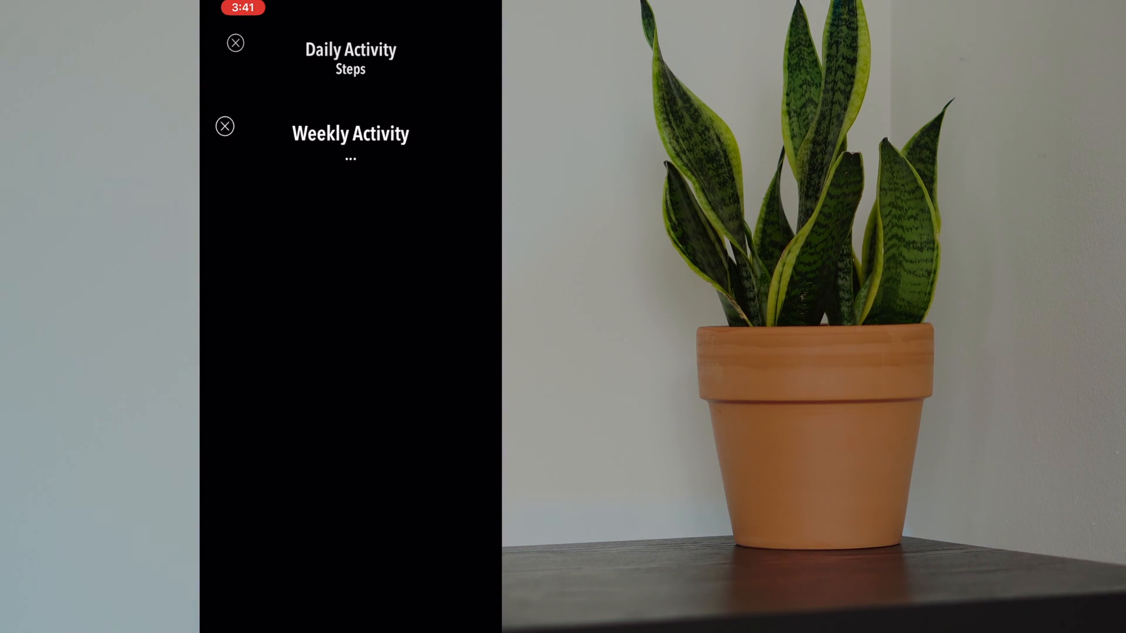
left_click(351, 132)
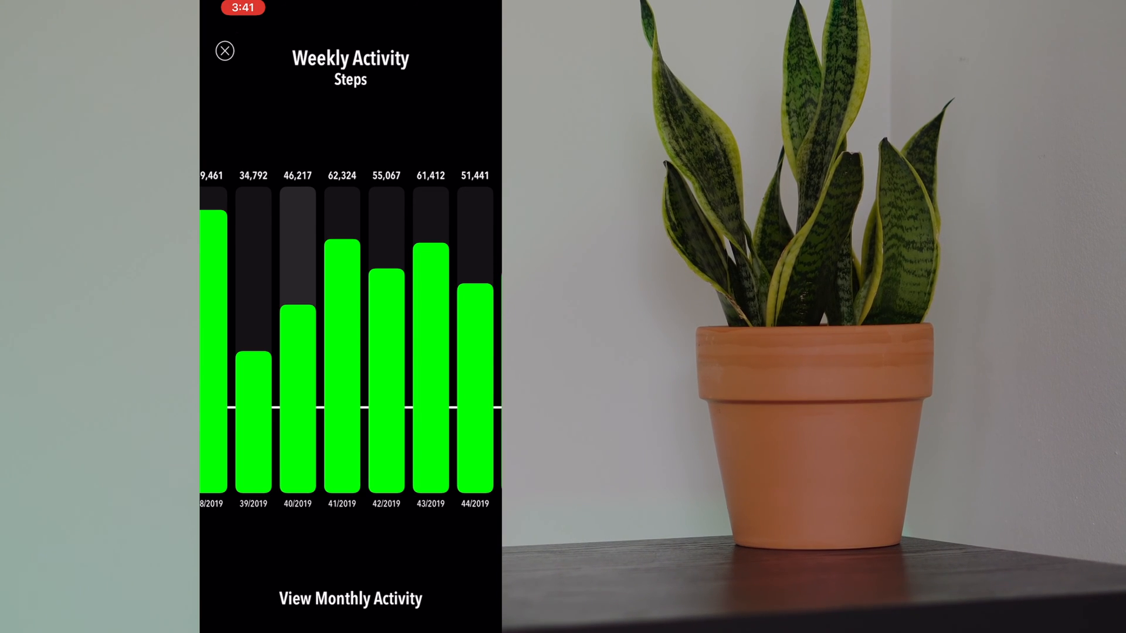
left_click(352, 598)
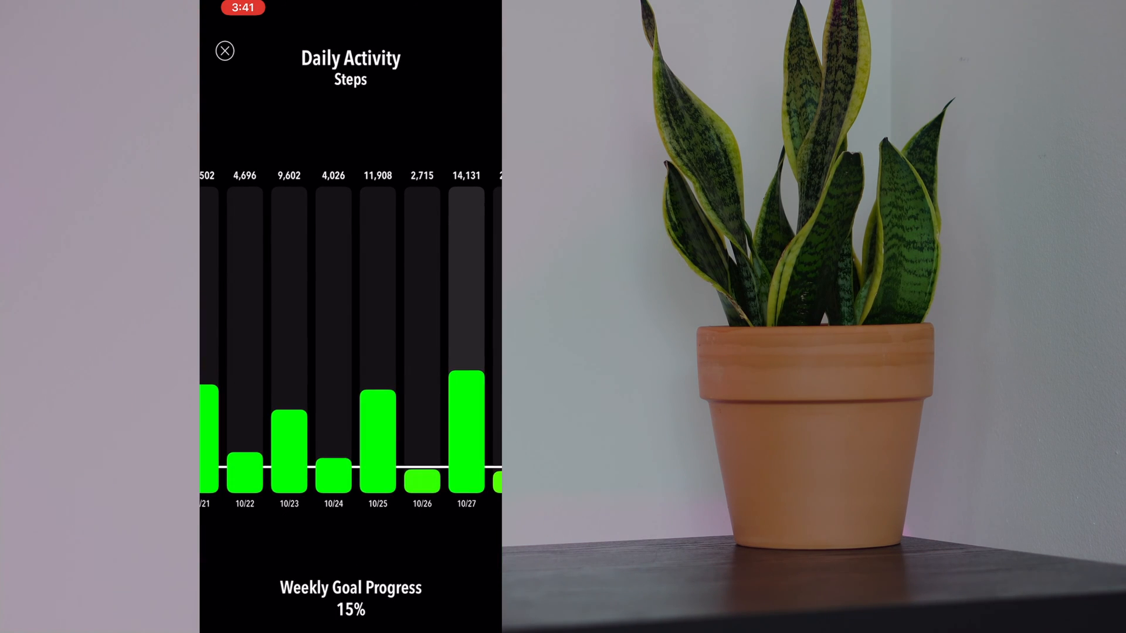
left_click(228, 50)
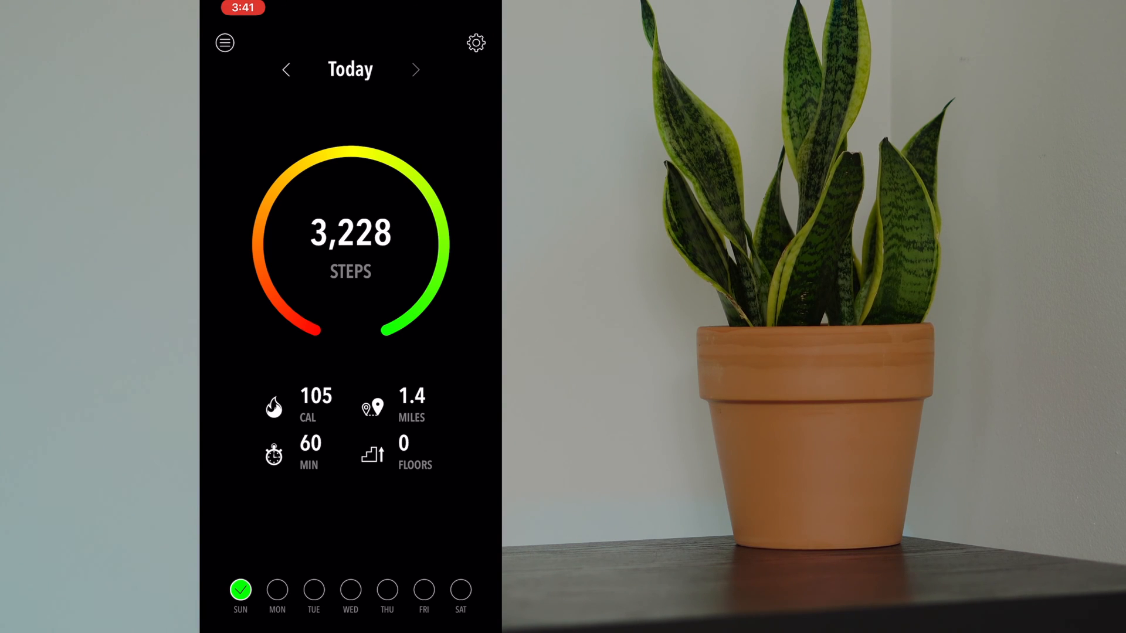
- Browse settings including Notifications and Watch App options, then leave to the home screen
left_click(475, 44)
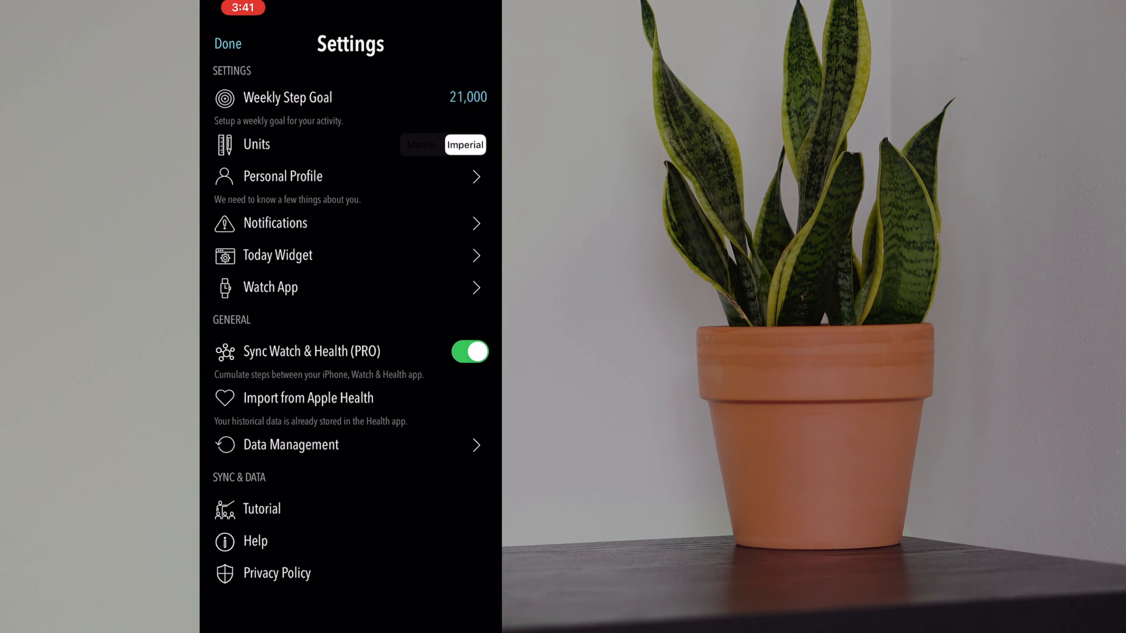
left_click(274, 223)
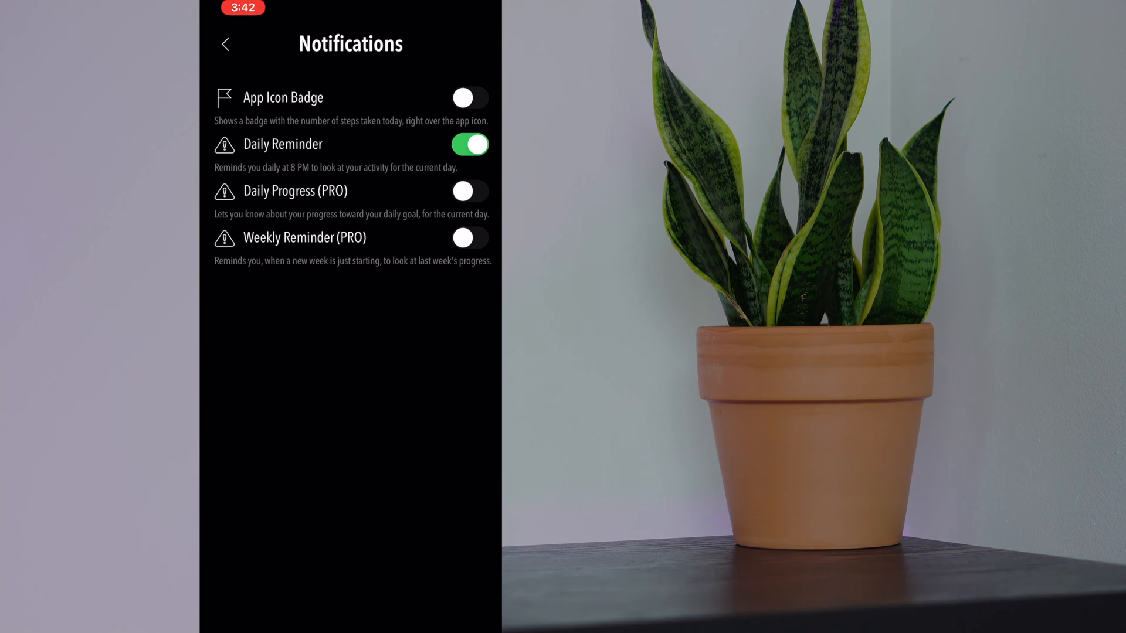
left_click(227, 43)
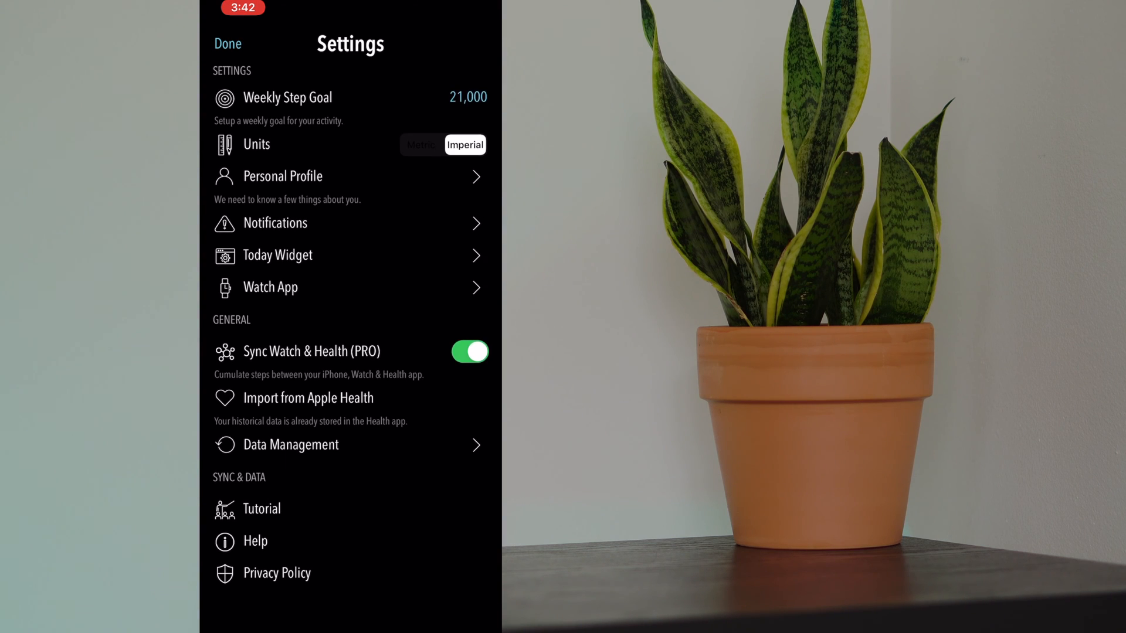
left_click(270, 287)
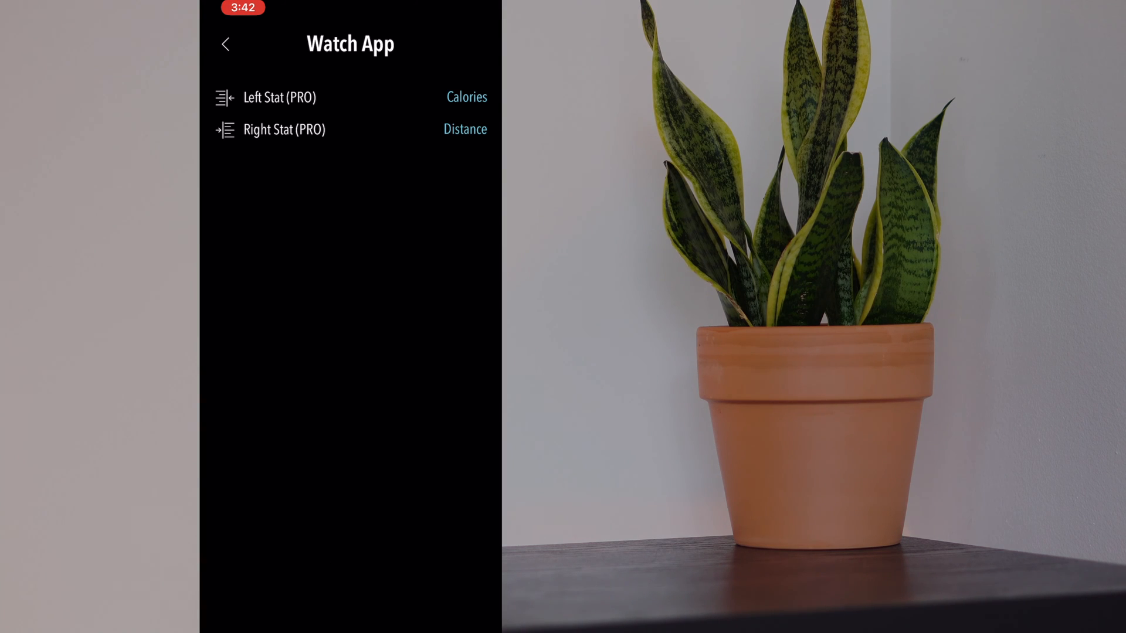
left_click(226, 44)
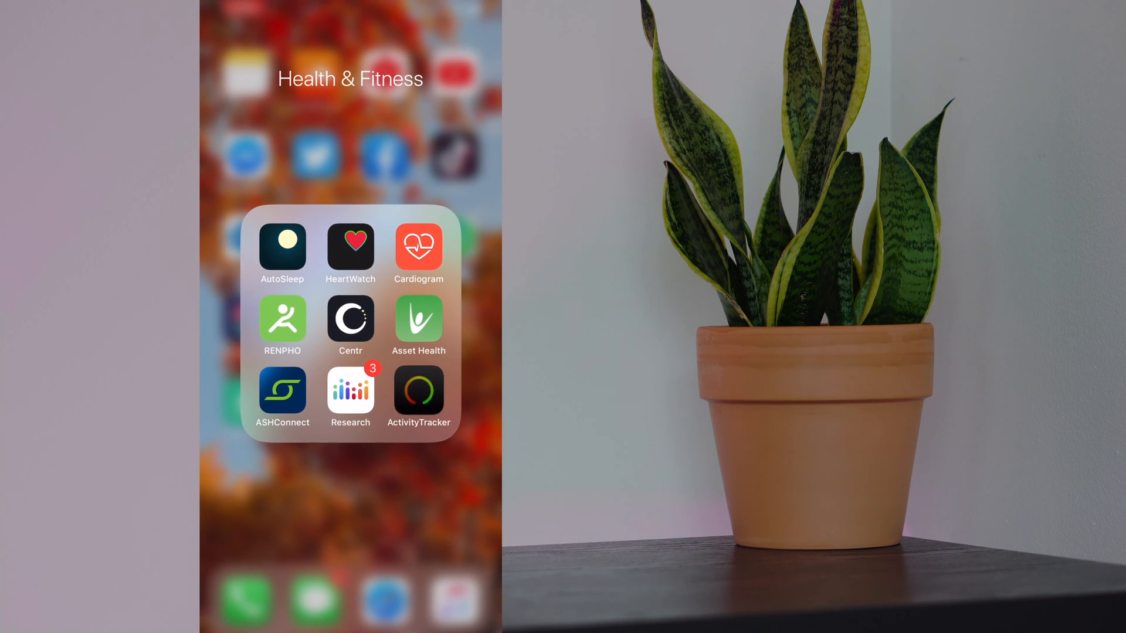
- Relaunch ActivityTracker from the Health & Fitness folder to show today's 3,228 steps
left_click(418, 392)
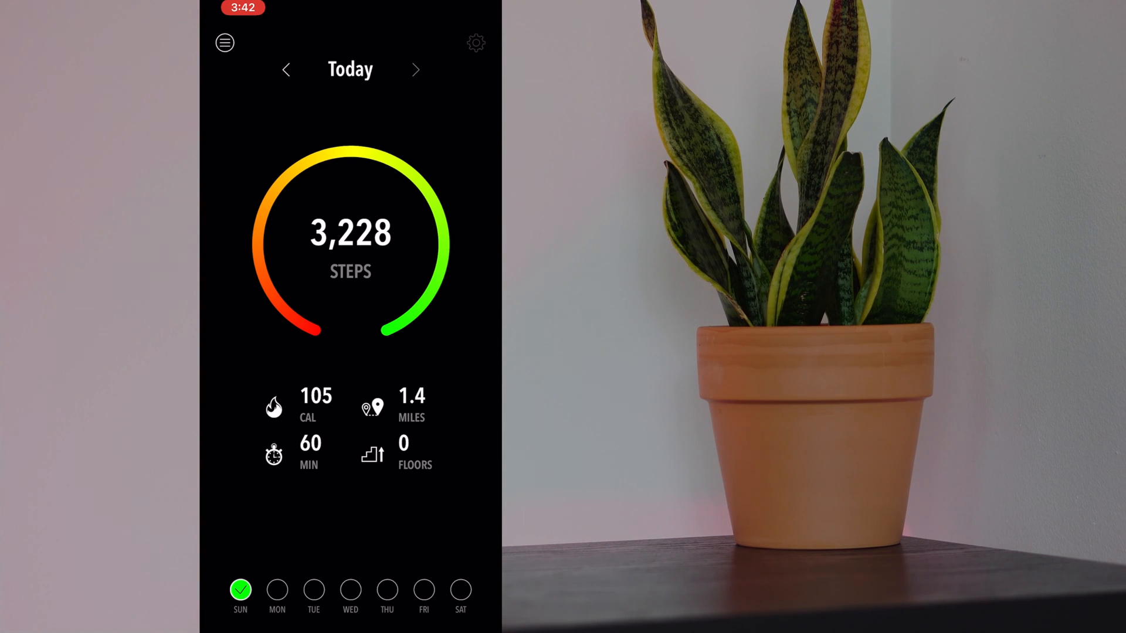
left_click(475, 43)
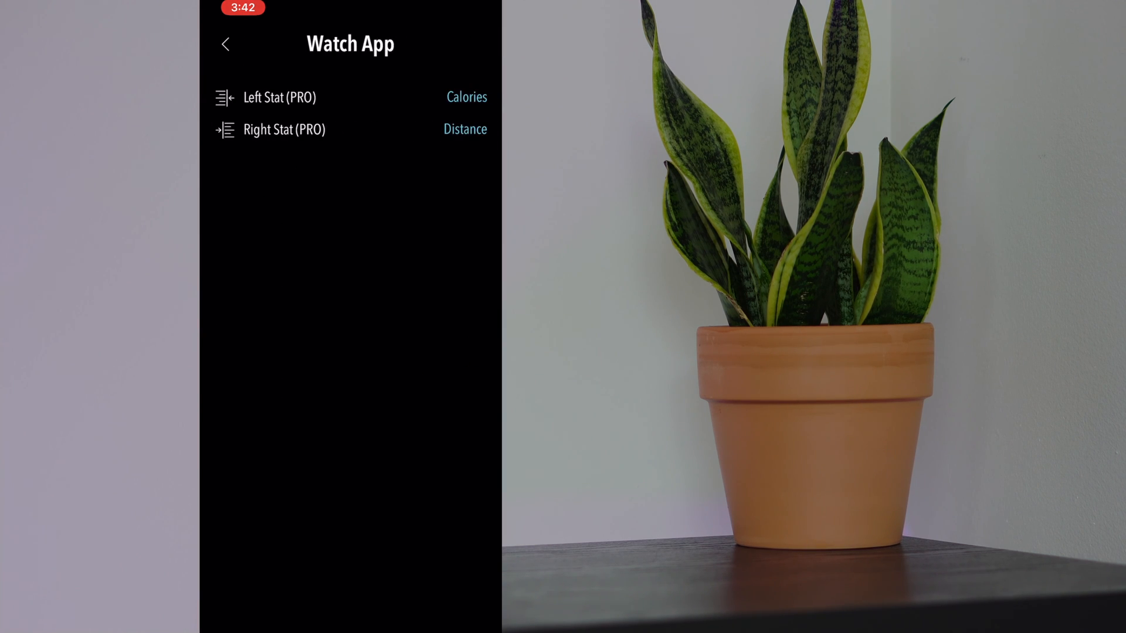
left_click(227, 43)
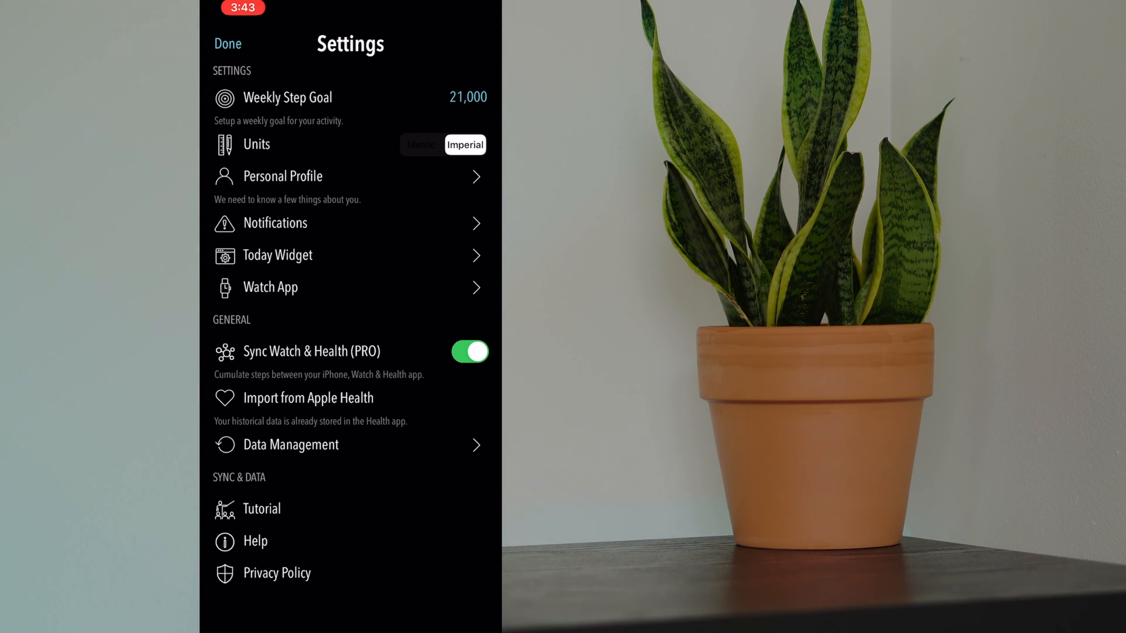
left_click(227, 43)
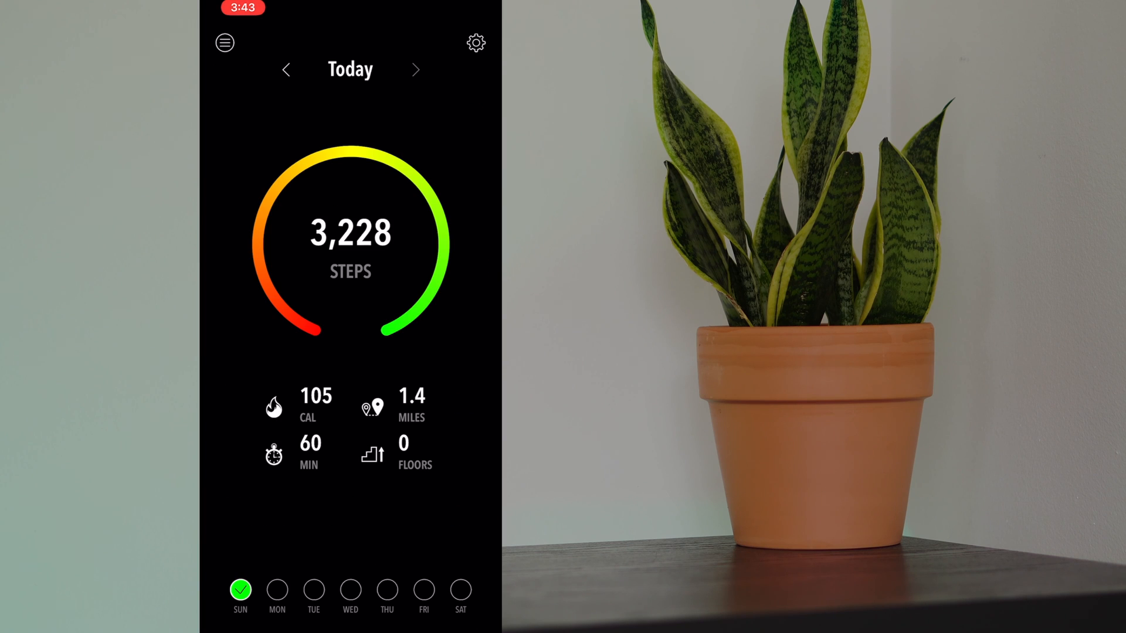